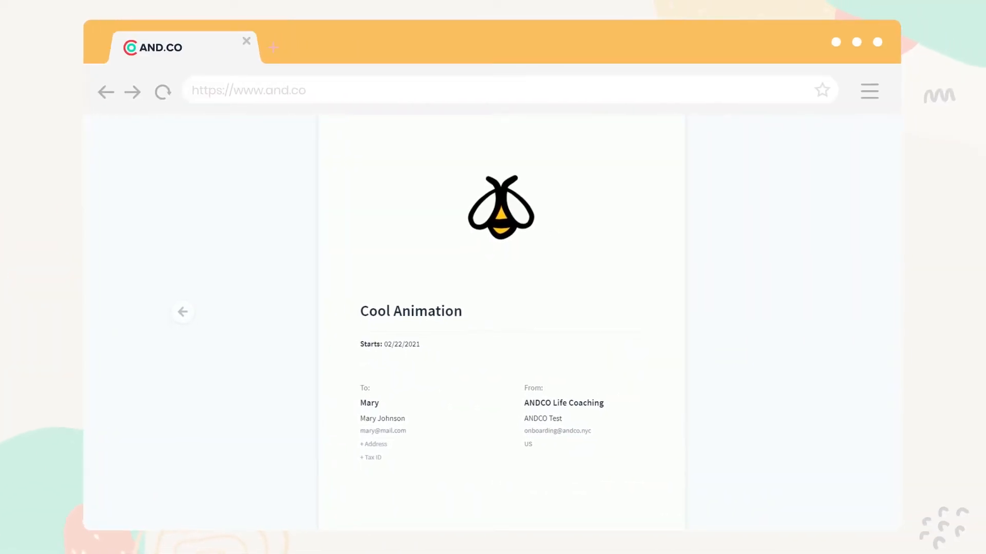
- Start a new proposal and contract with the project named 'Cool Animation'
scroll("down", 3)
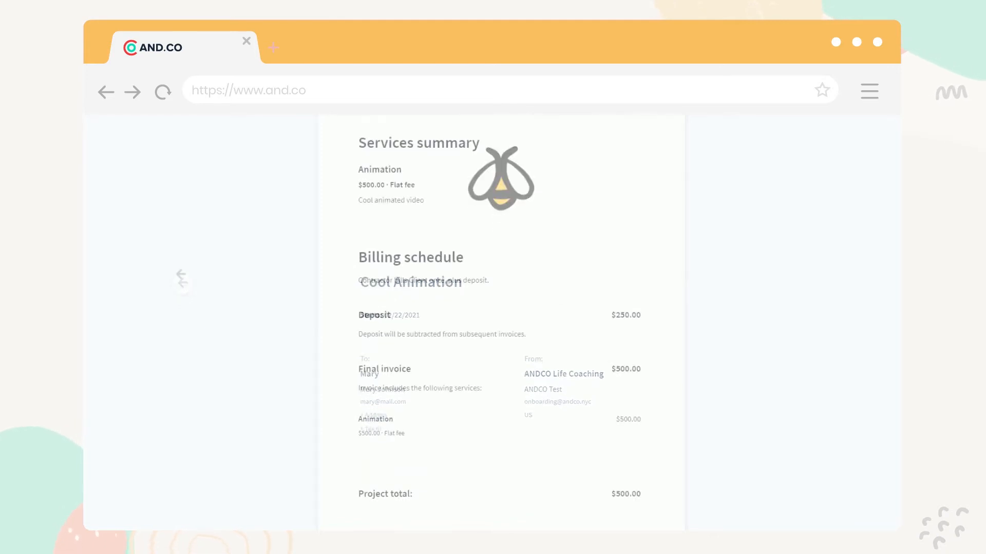
scroll("down", 3)
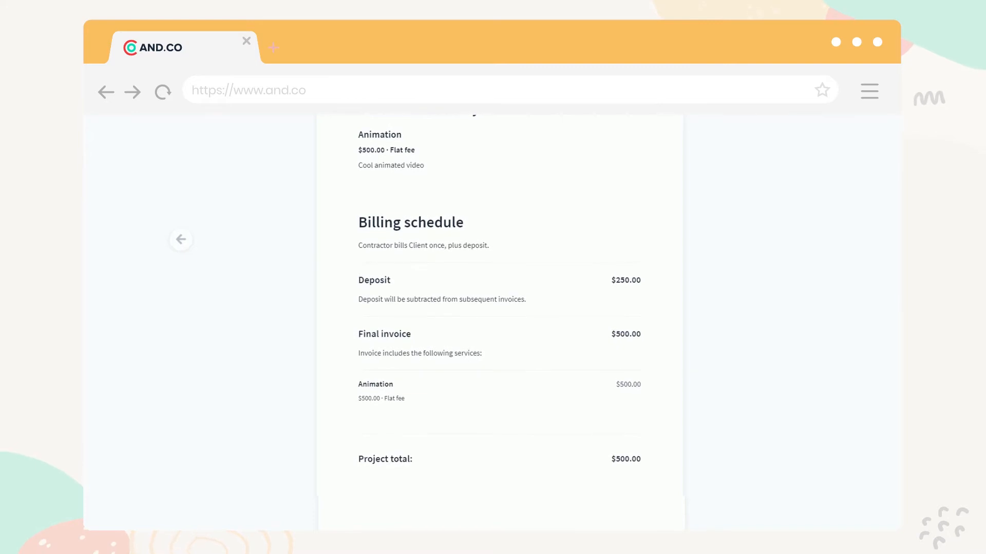
left_click(764, 107)
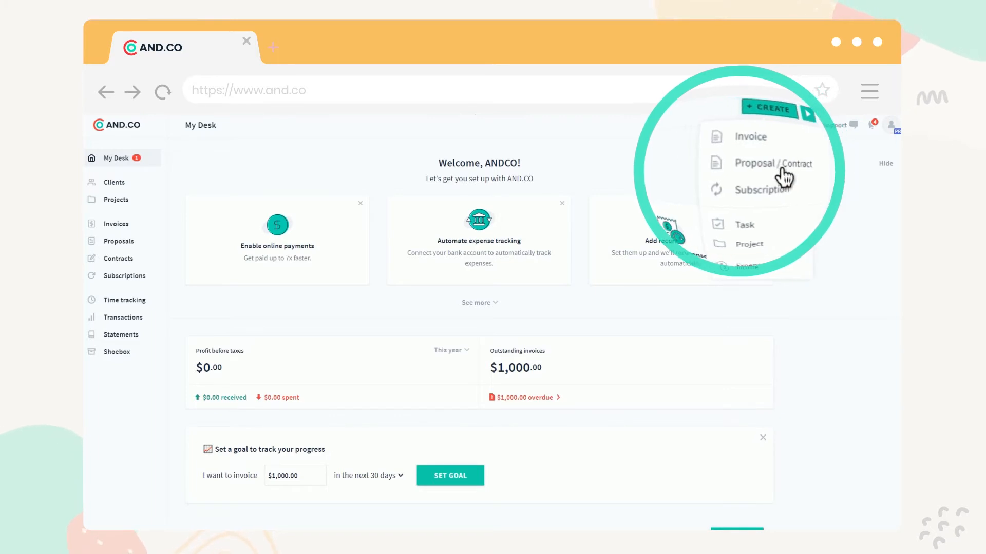
left_click(772, 163)
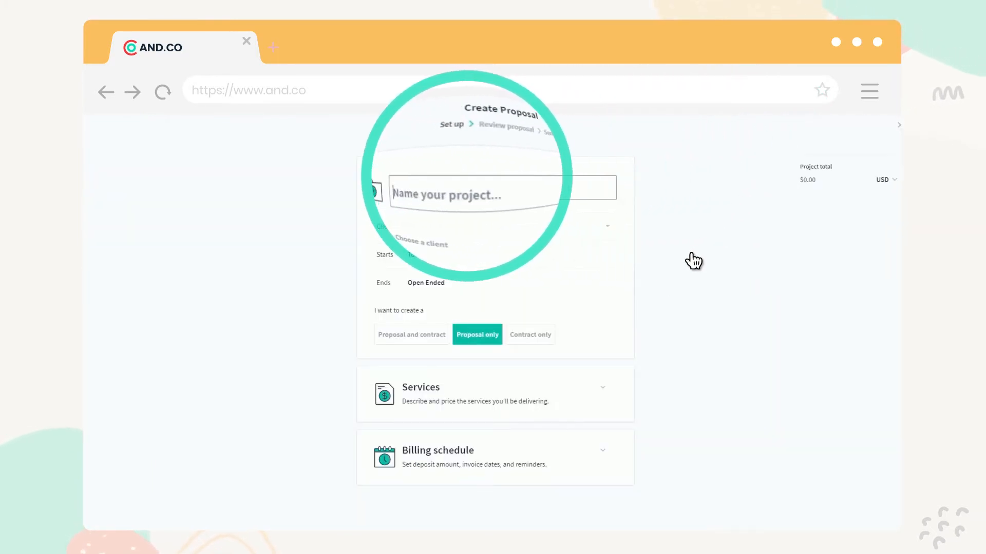
type("Col")
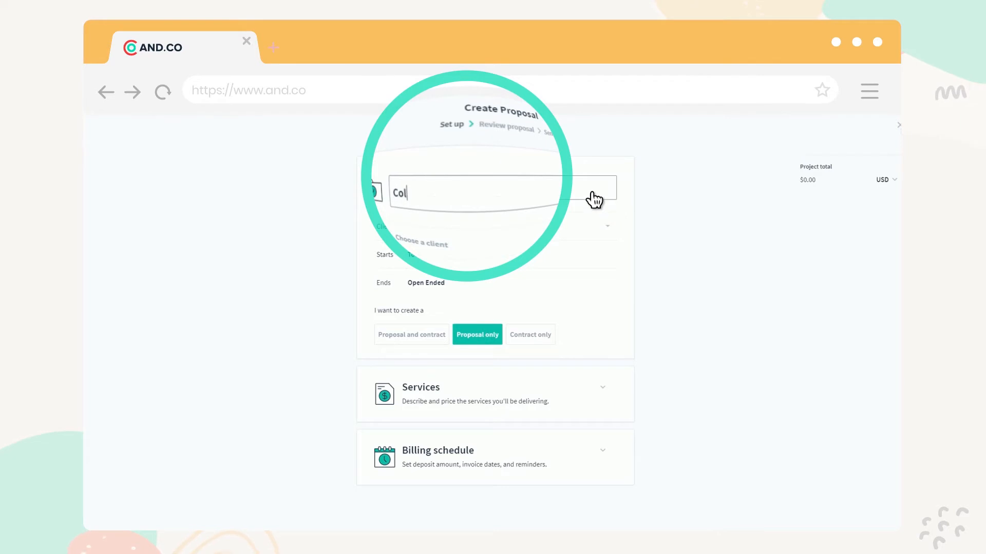
type("ool Animation")
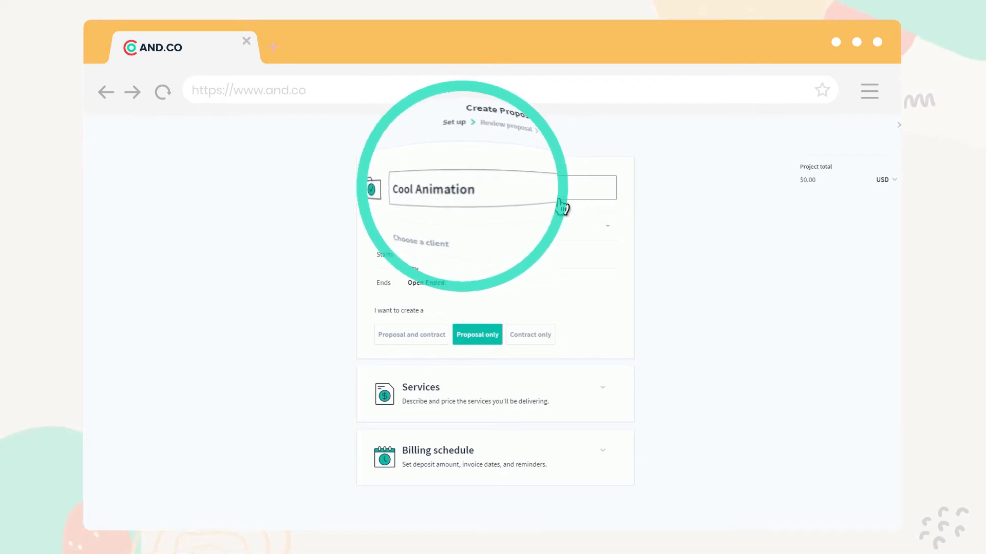
- Choose Mary as the client for the Cool Animation project
left_click(429, 212)
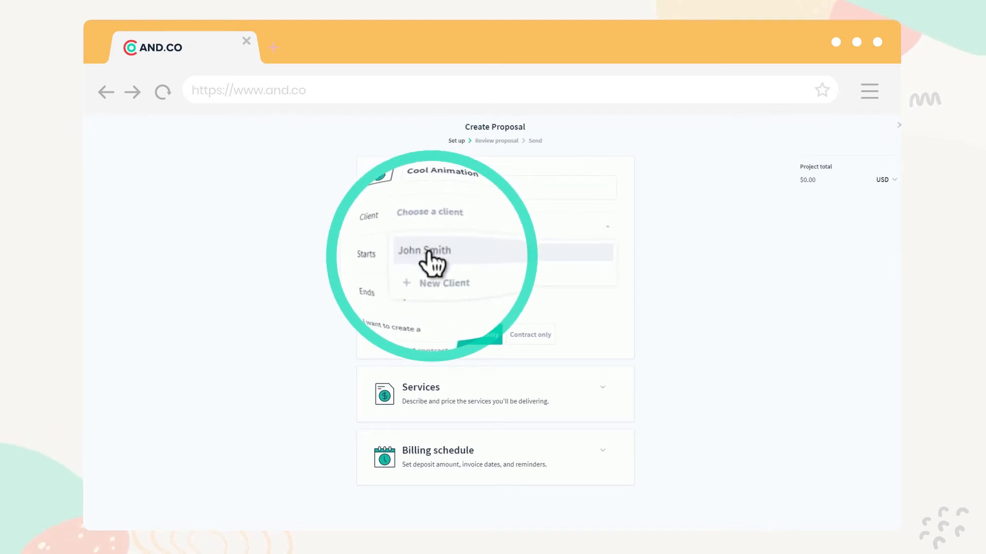
left_click(443, 283)
type("Animation")
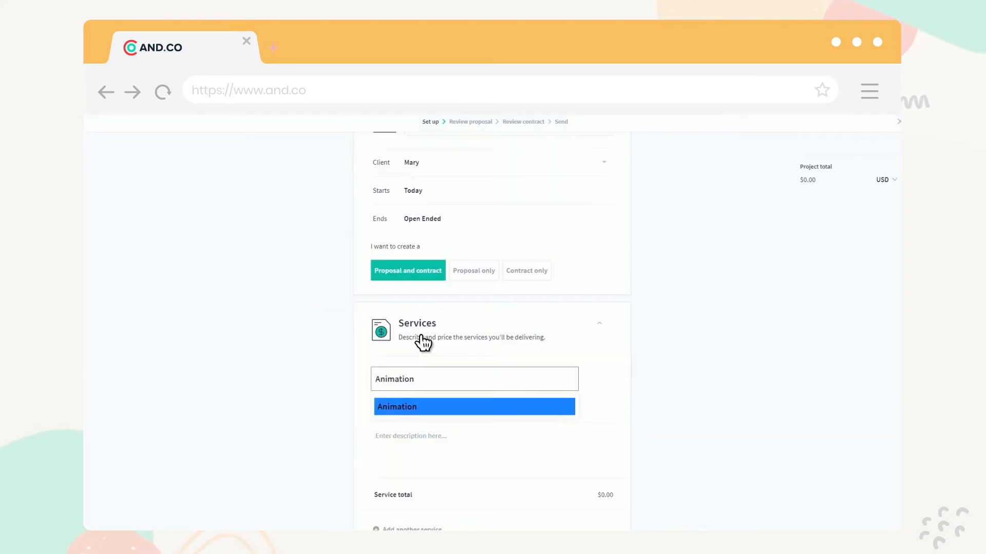
- Describe the Animation service and require a $250 deposit, half the project total
type("Cool animated video")
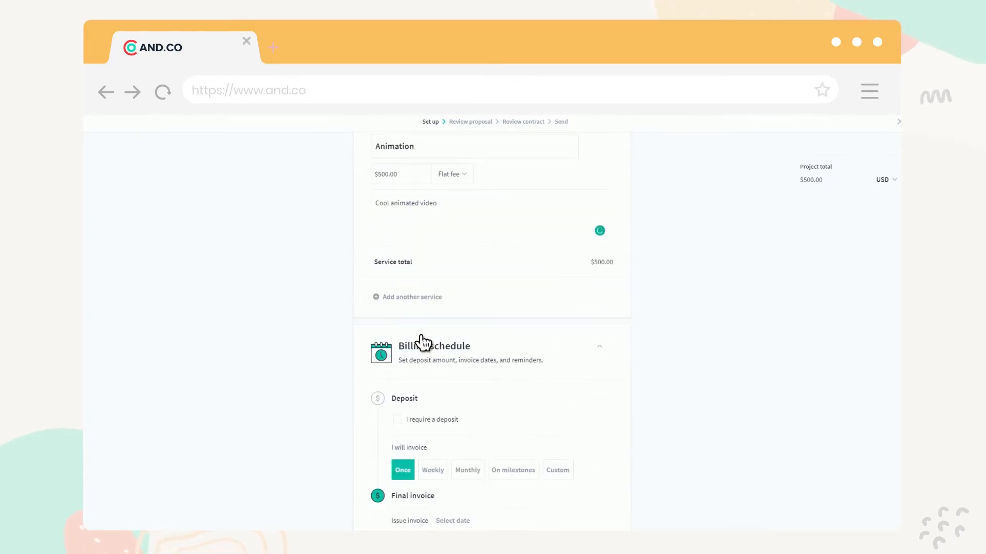
left_click(397, 419)
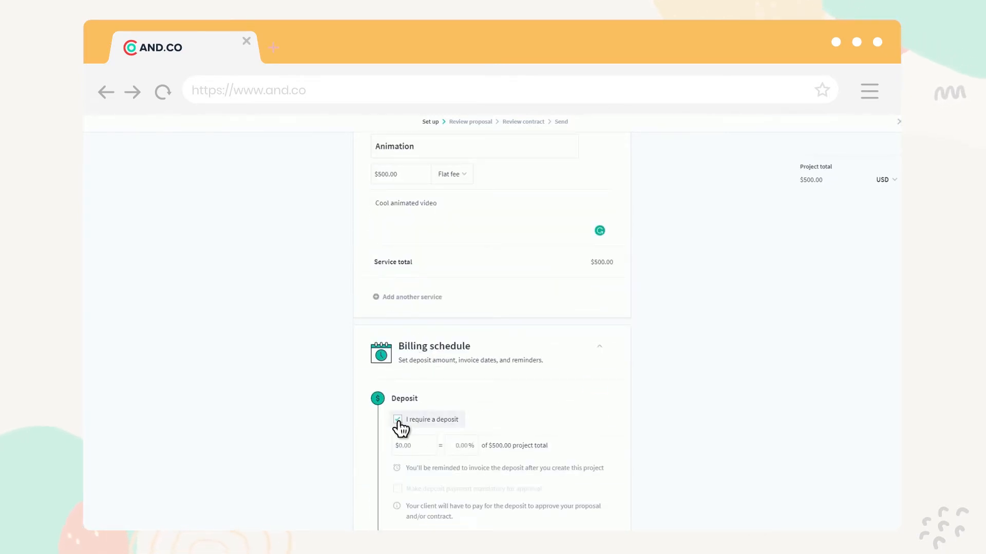
left_click(414, 445)
type("$250.00")
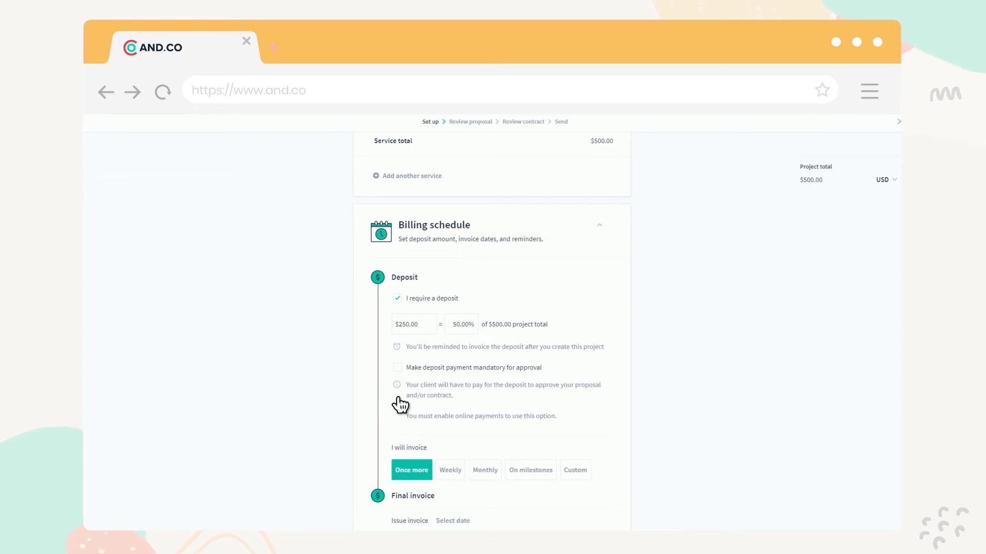
- Review the Cool Animation proposal and send the proposal and contract
left_click(398, 368)
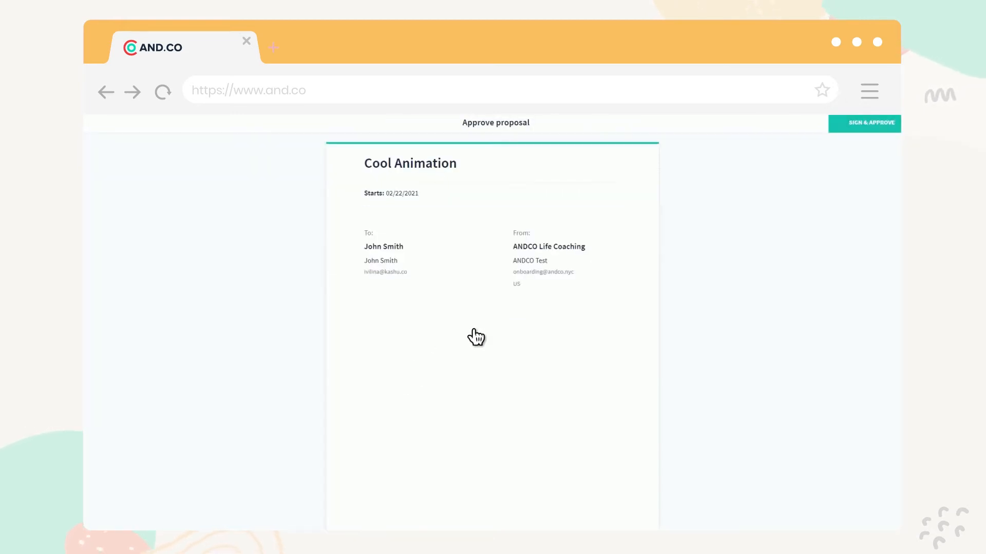
left_click(863, 123)
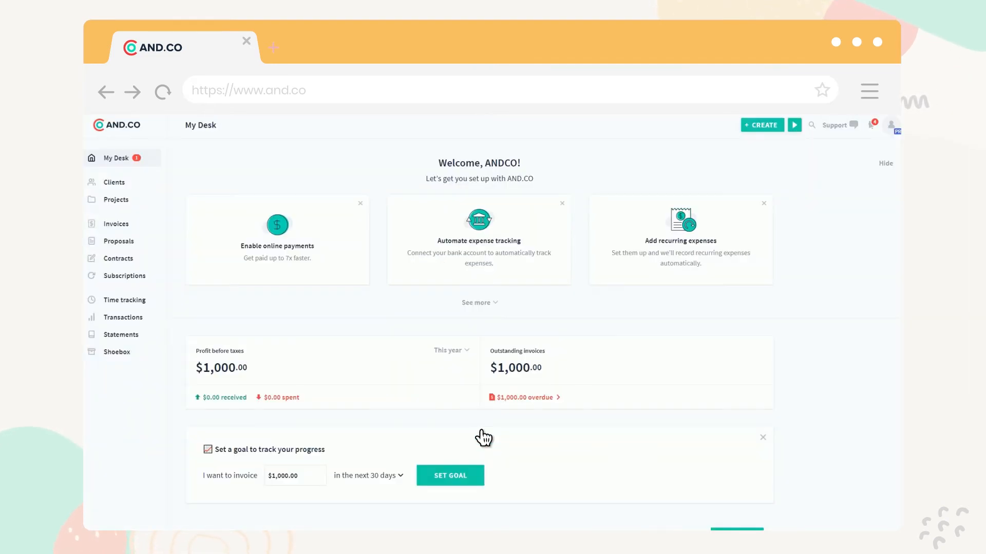
mouse_move(253, 384)
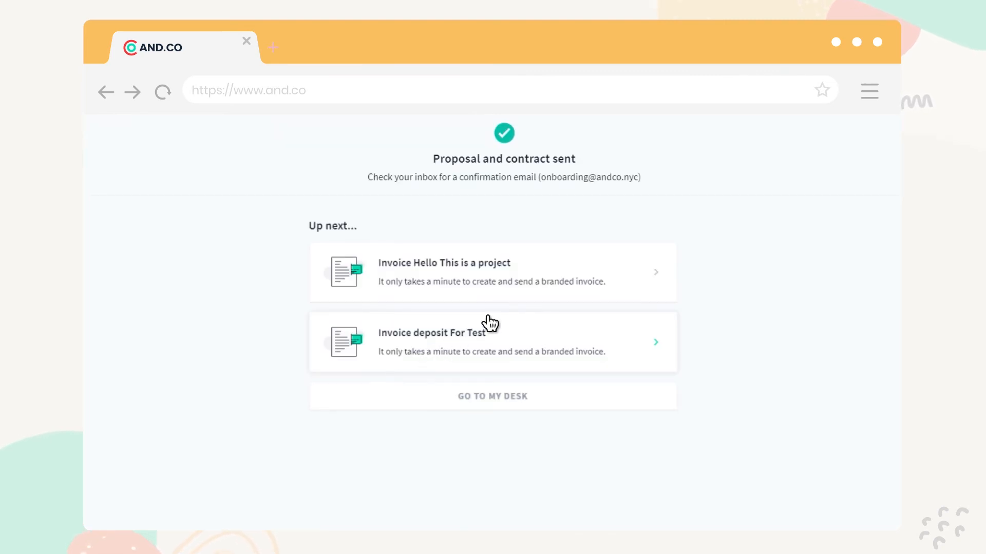
mouse_move(560, 278)
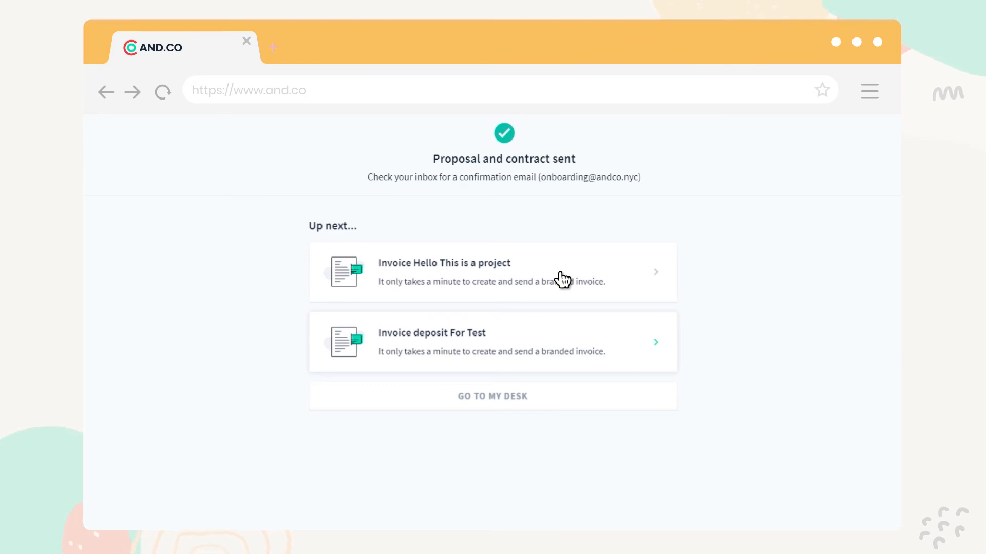
- Brand the proposal with a yellow colour and the bee logo
left_click(492, 342)
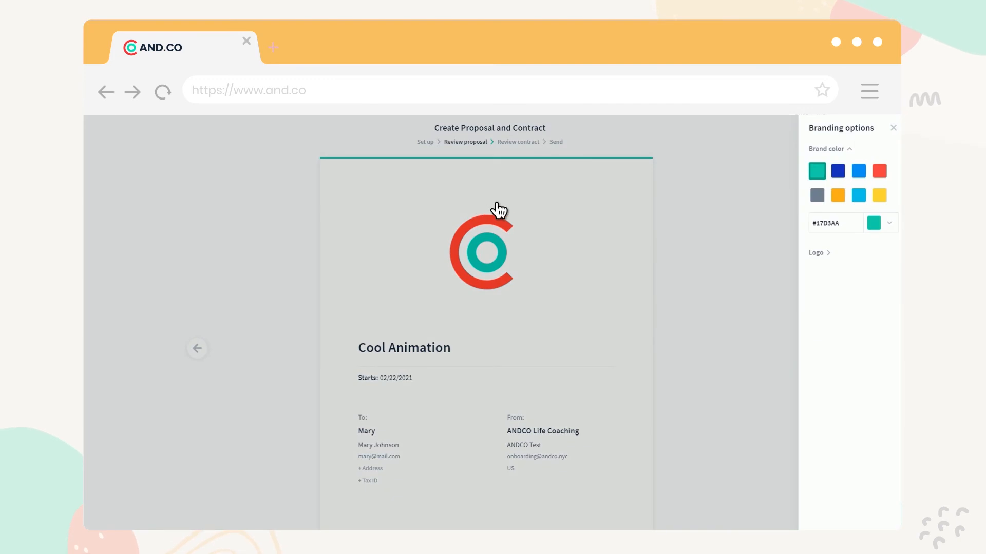
left_click(879, 195)
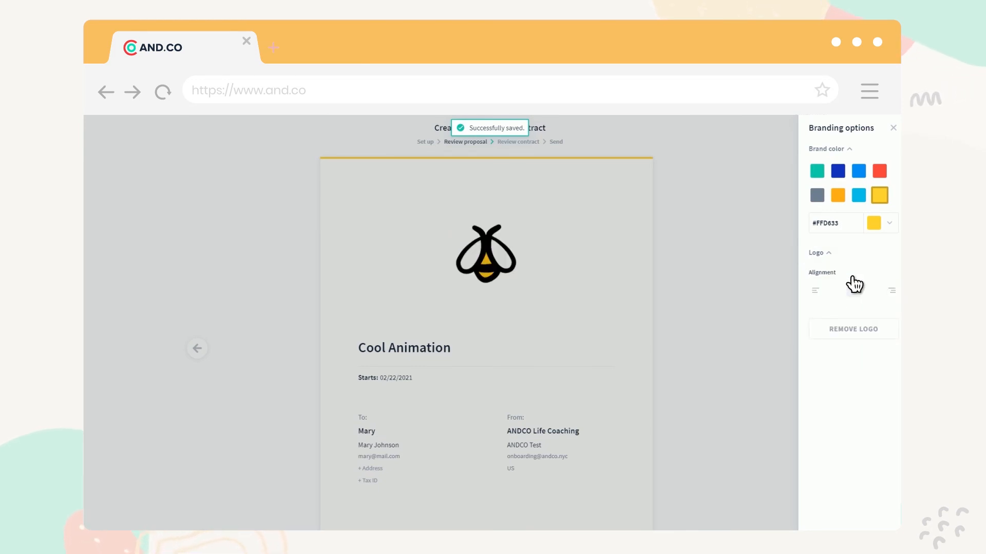
left_click(893, 128)
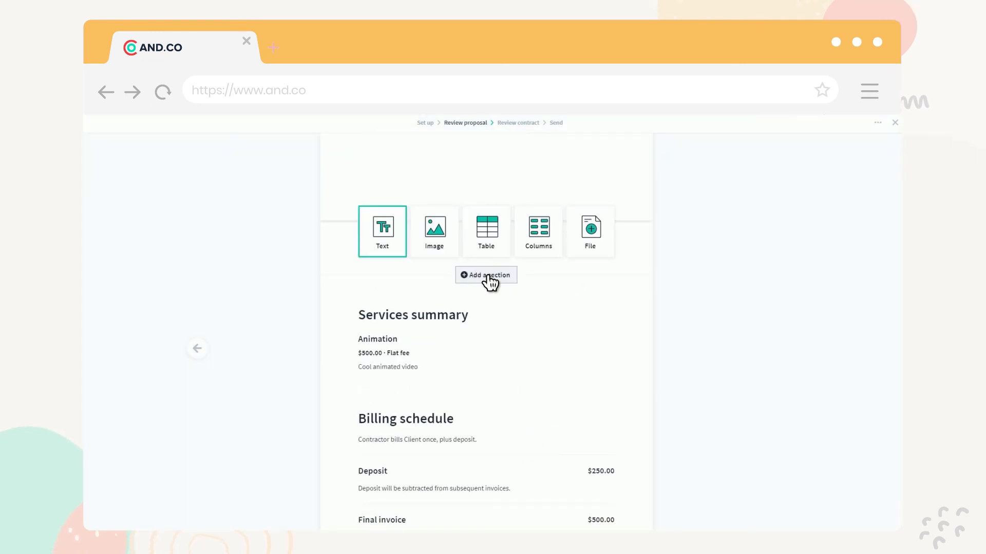
- Sign the proposal and contract, then continue to the email for Mary
type("name")
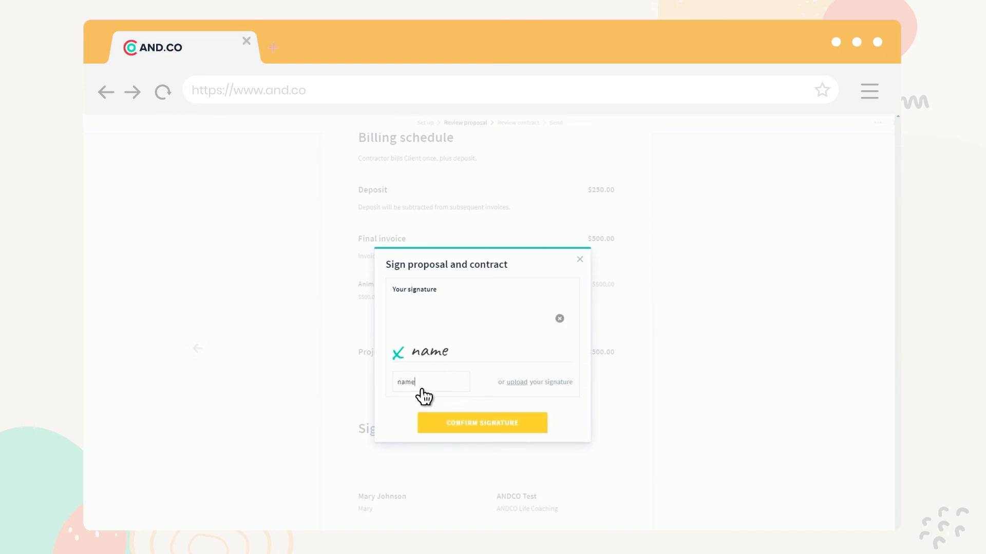
left_click(481, 422)
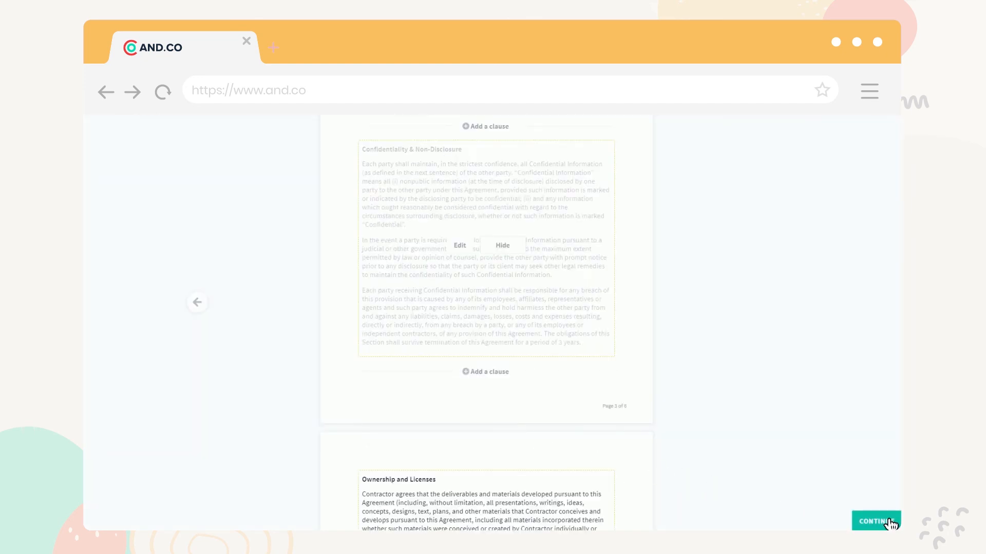
left_click(875, 521)
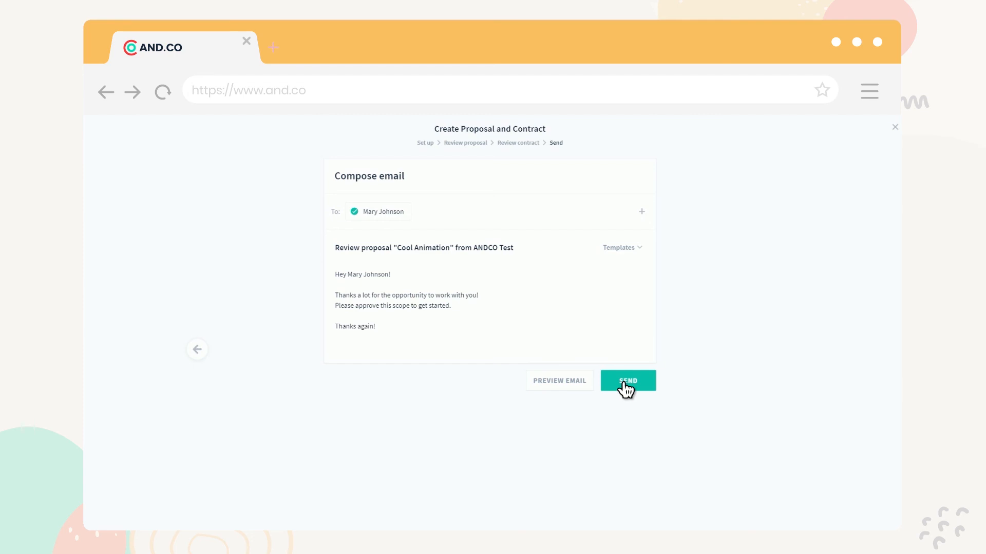